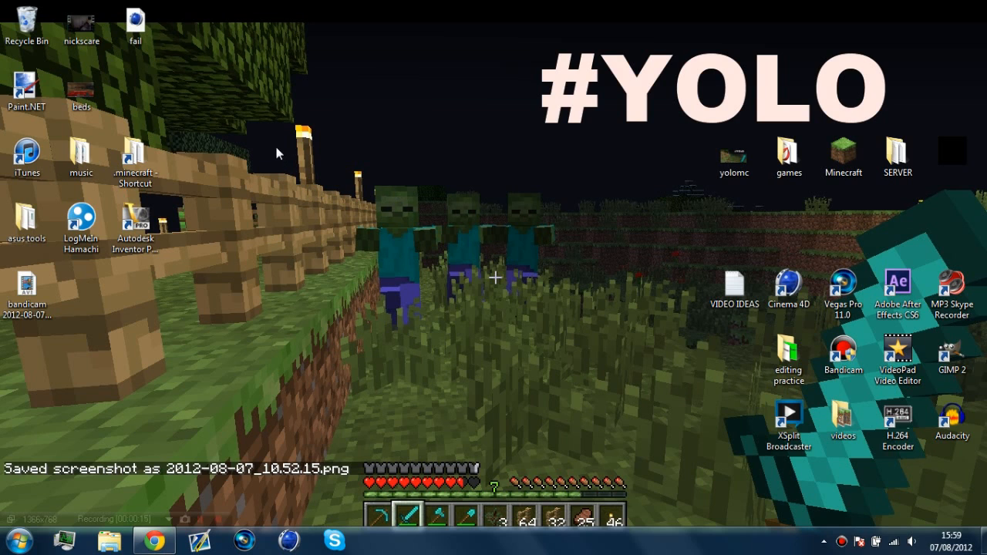
pyautogui.moveTo(410, 138)
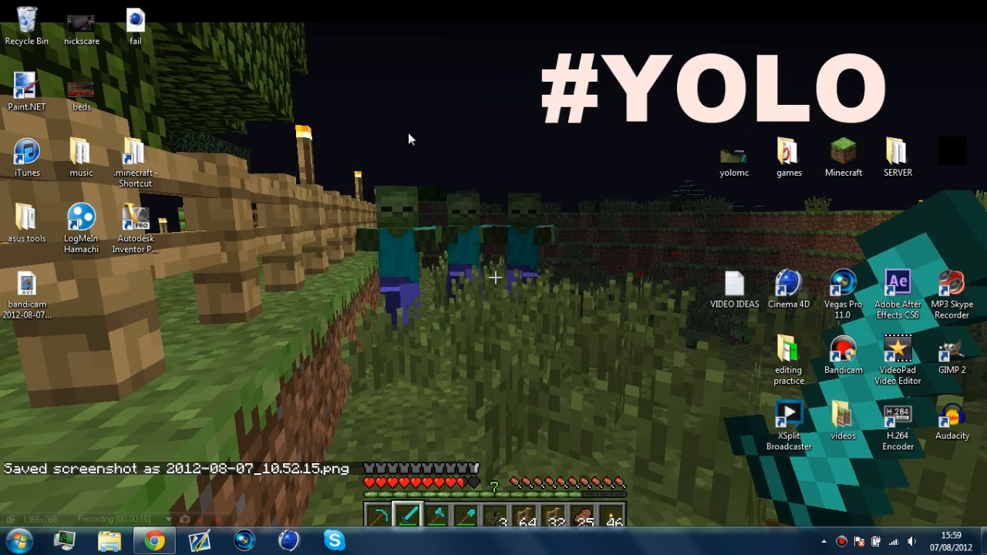
# - Download OptiFine_1.3.1_HD_U_A1.zip from its MediaFire page in Chrome
pyautogui.click(788, 157)
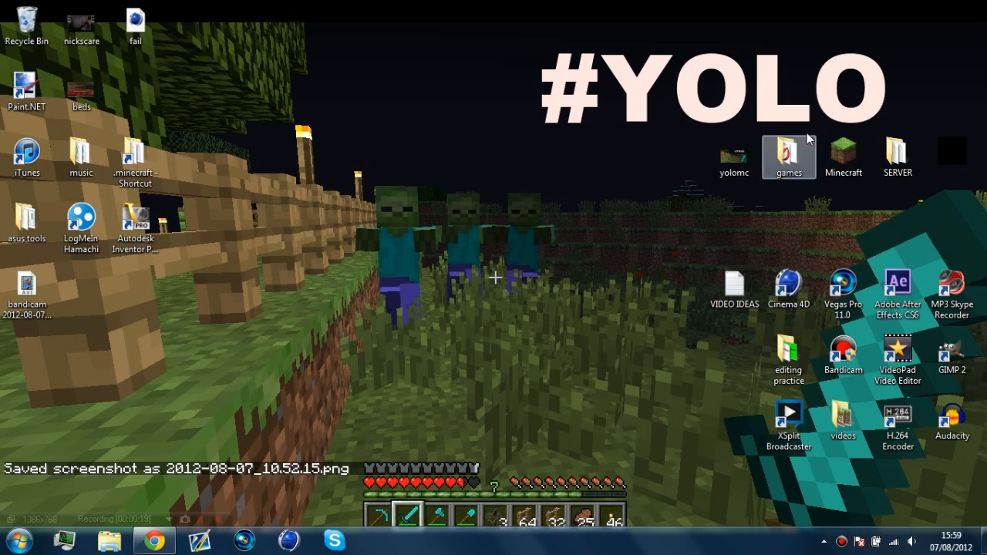
pyautogui.moveTo(414, 170)
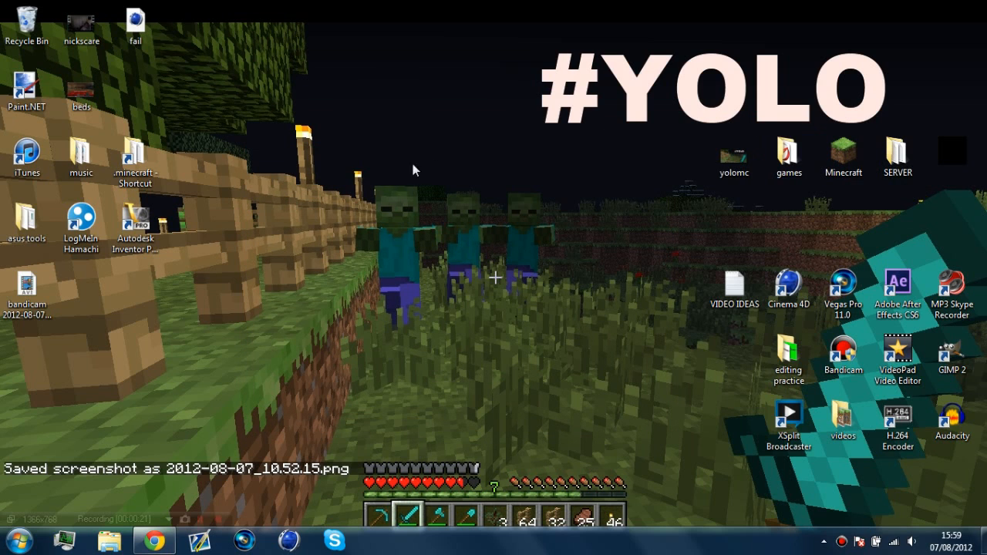
pyautogui.moveTo(413, 169); pyautogui.dragTo(690, 255)
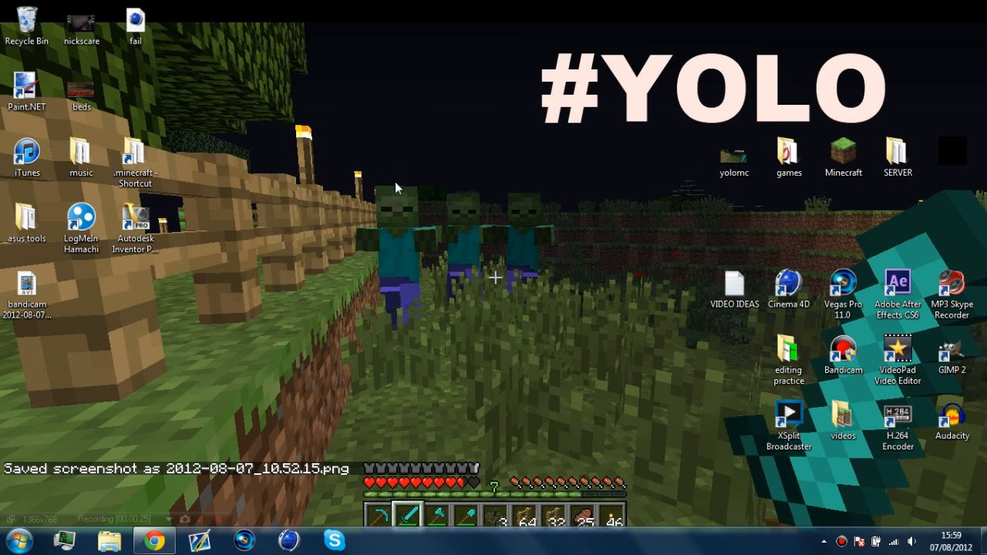
pyautogui.moveTo(184, 486)
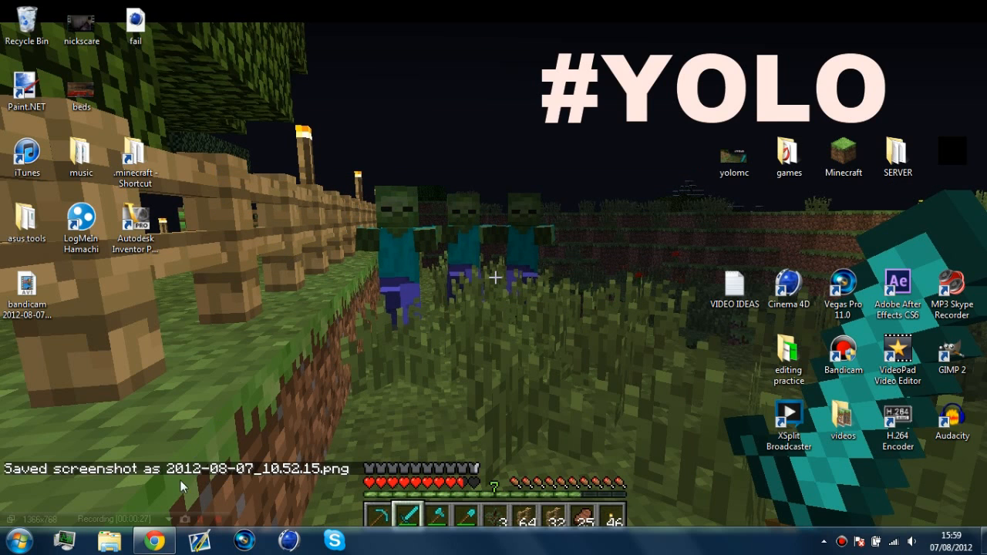
pyautogui.click(153, 540)
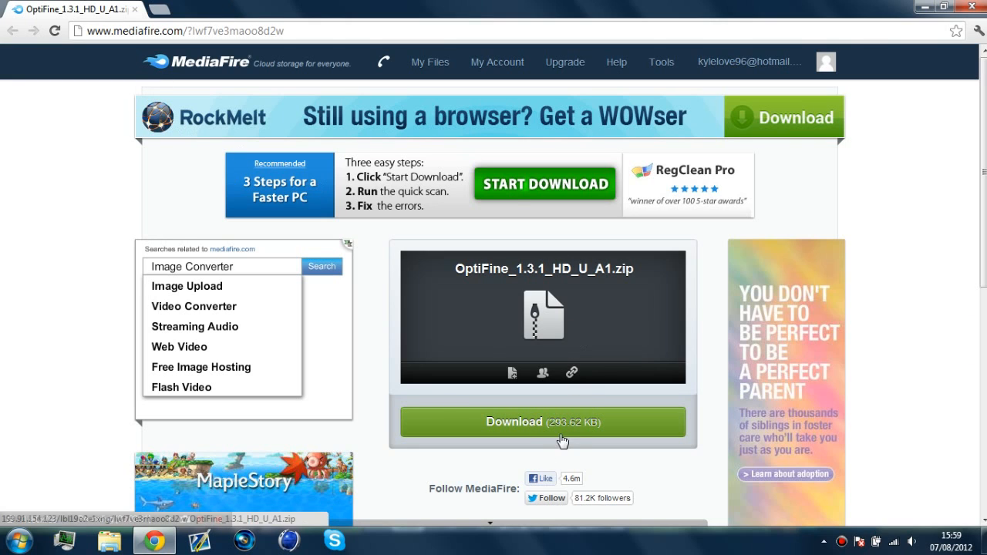
pyautogui.click(542, 422)
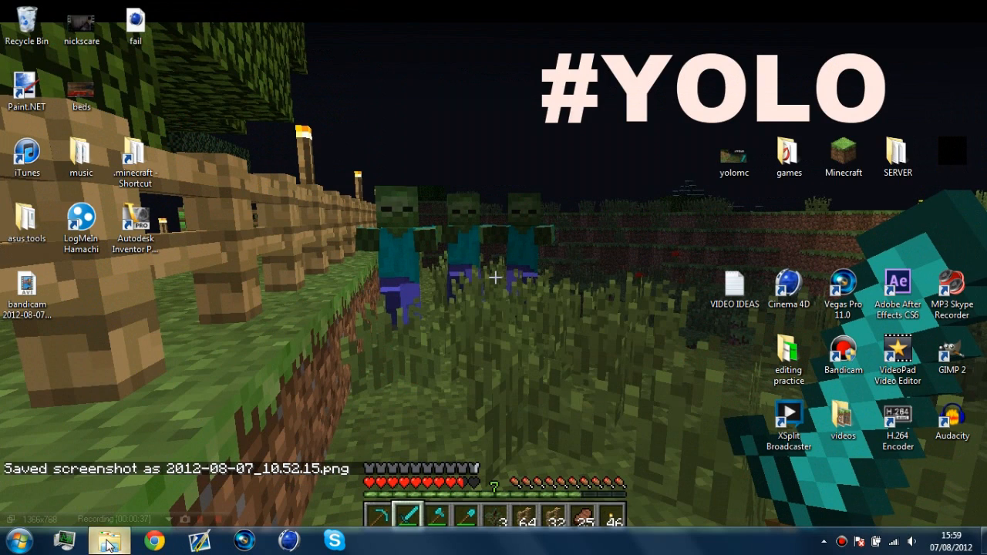
# - Open OptiFine_1.3.1_HD_U_A1 (2).zip from the Downloads folder in WinRAR
pyautogui.click(108, 539)
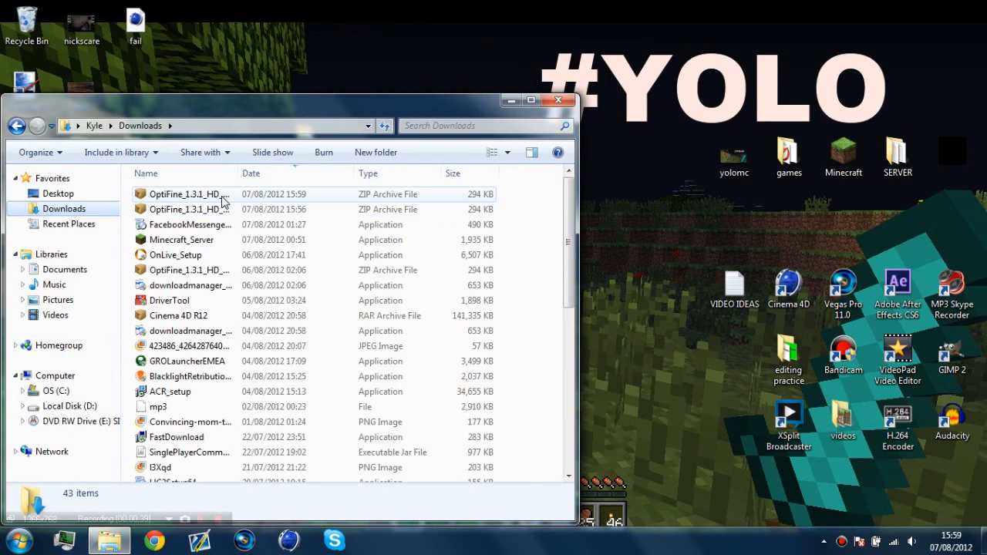
pyautogui.click(185, 193)
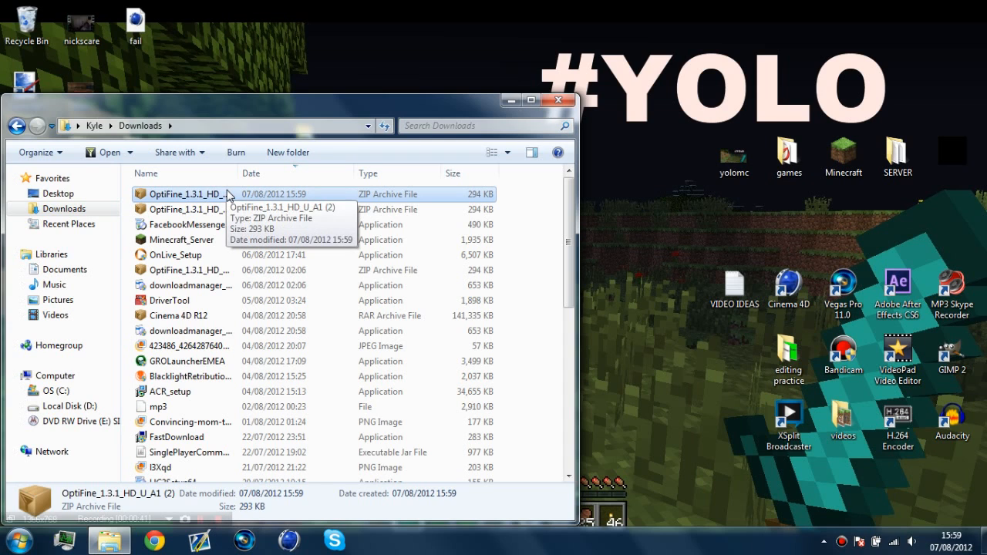
pyautogui.rightClick(185, 194)
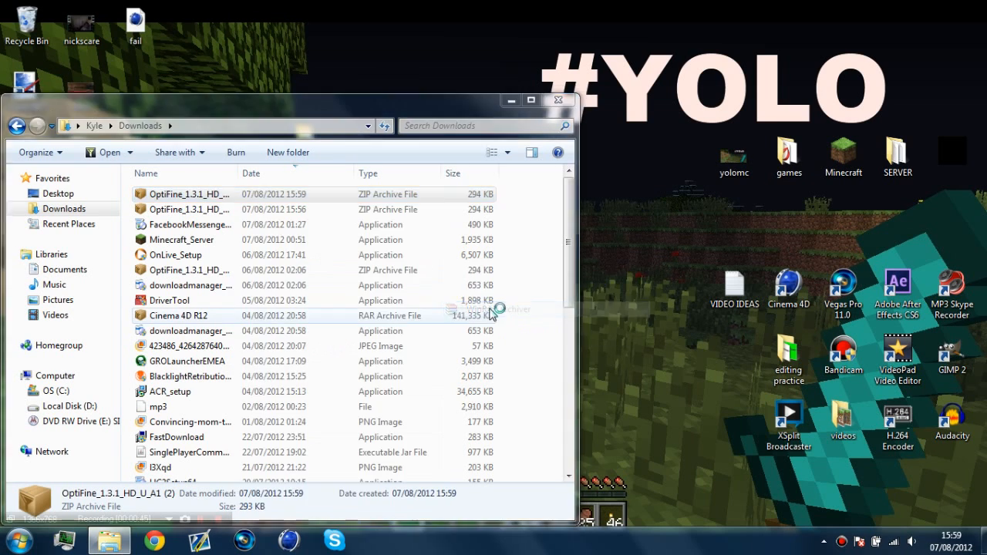
pyautogui.doubleClick(189, 193)
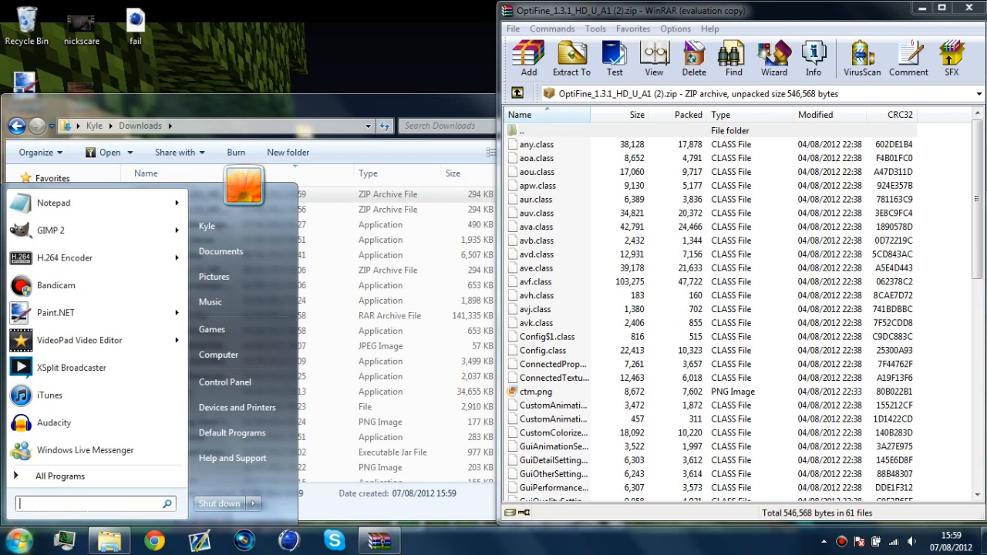
# - Search %appdata% from the Start menu to open the Roaming folder
pyautogui.write('%')
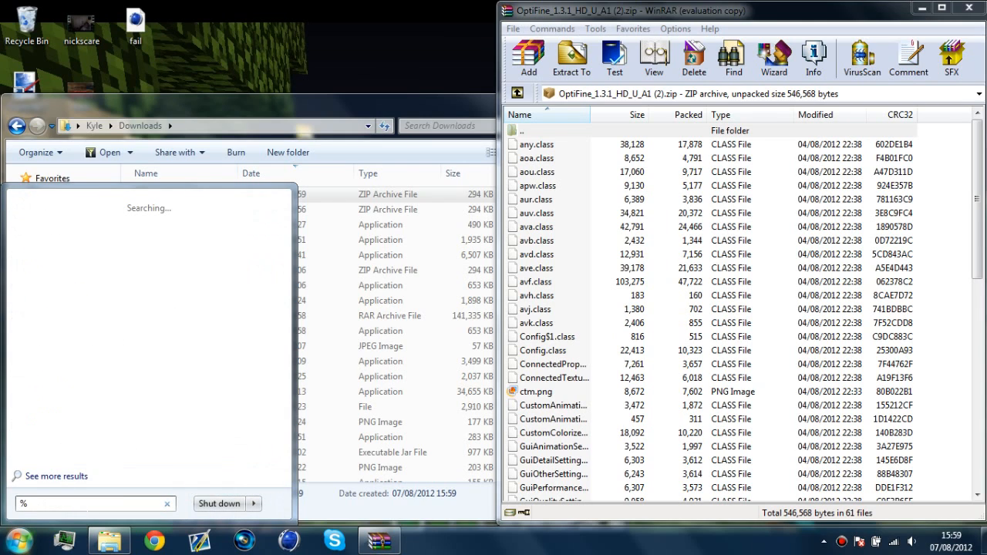
pyautogui.write('appdaat')
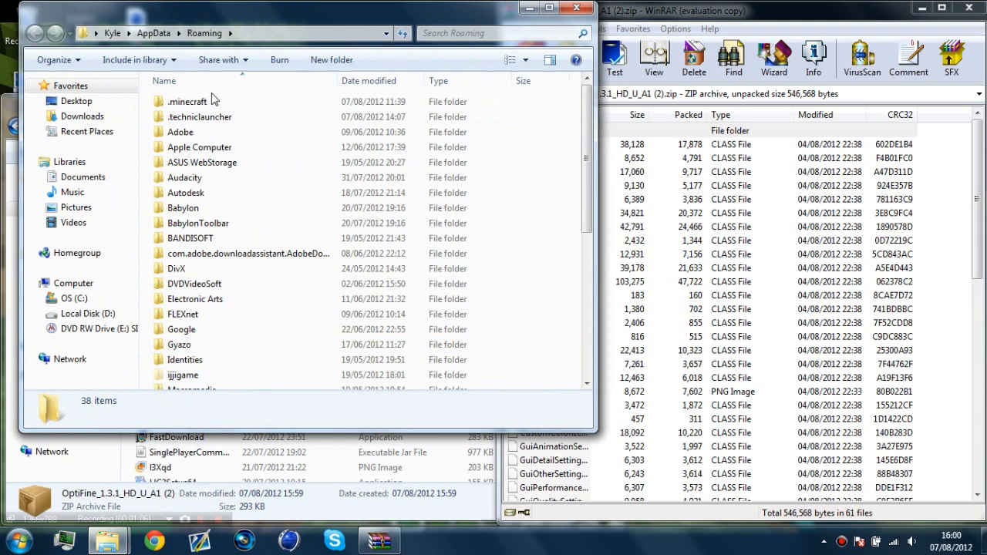
# - Open .minecraft\bin\minecraft.jar in WinRAR
pyautogui.doubleClick(188, 101)
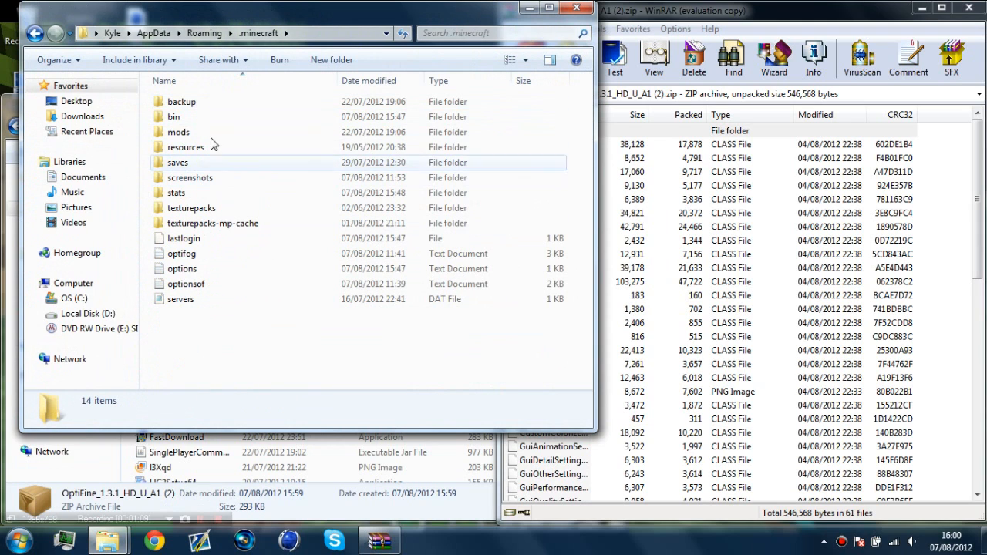
pyautogui.doubleClick(172, 117)
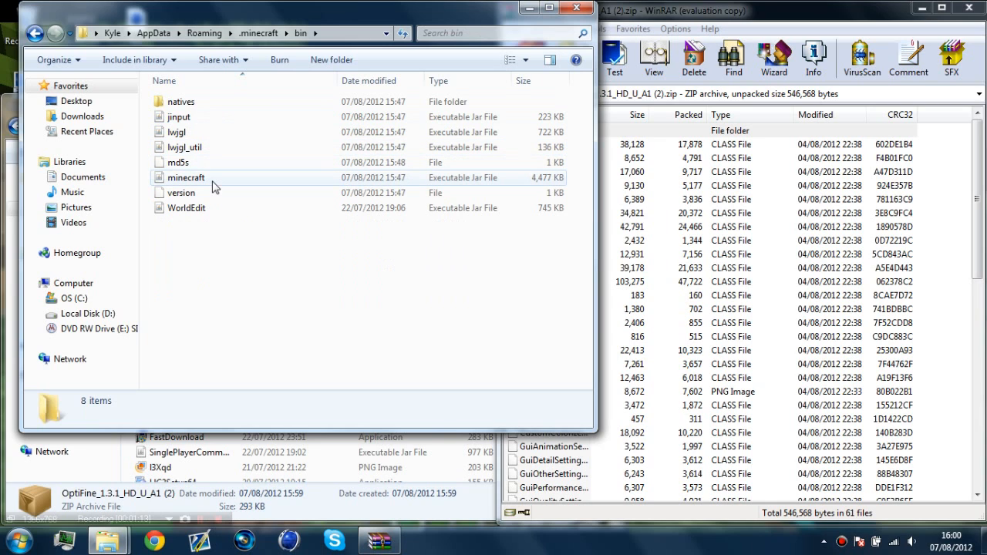
pyautogui.rightClick(215, 181)
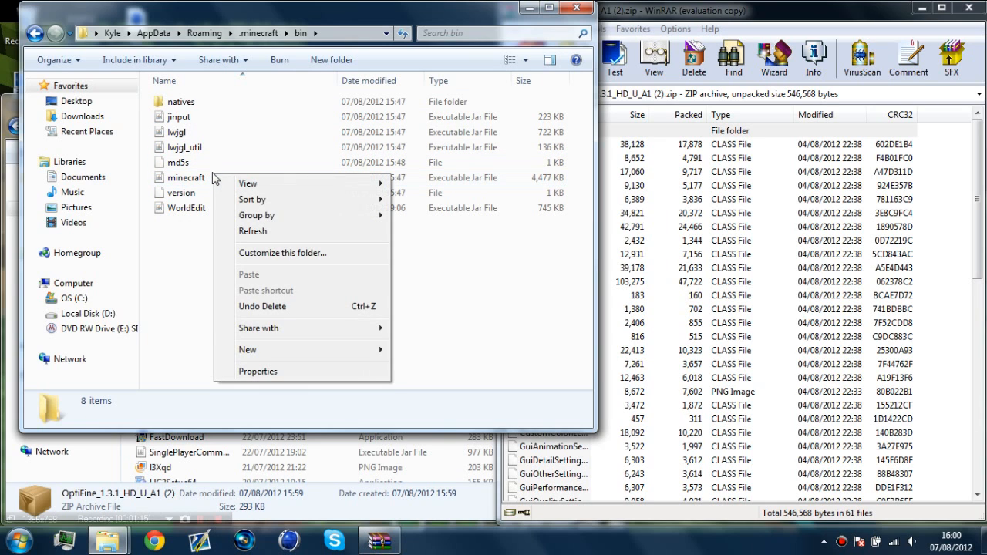
pyautogui.rightClick(185, 177)
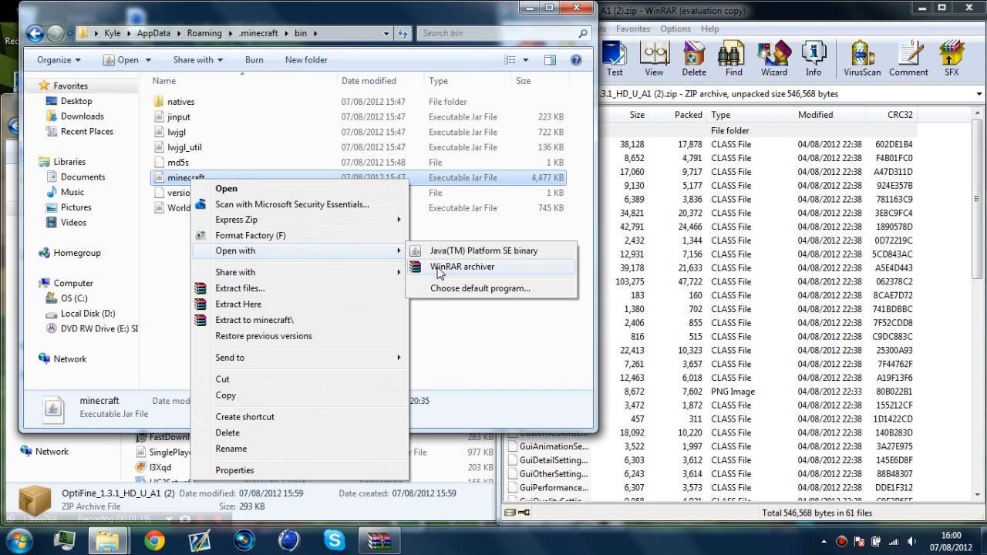
pyautogui.click(462, 266)
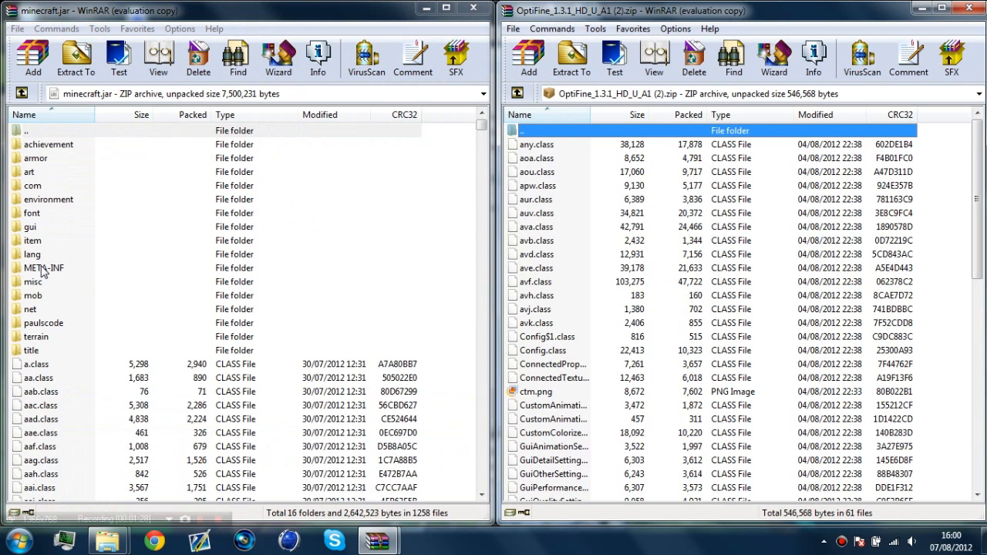
# - Delete the META-INF folder from minecraft.jar and select the OptiFine files
pyautogui.click(44, 267)
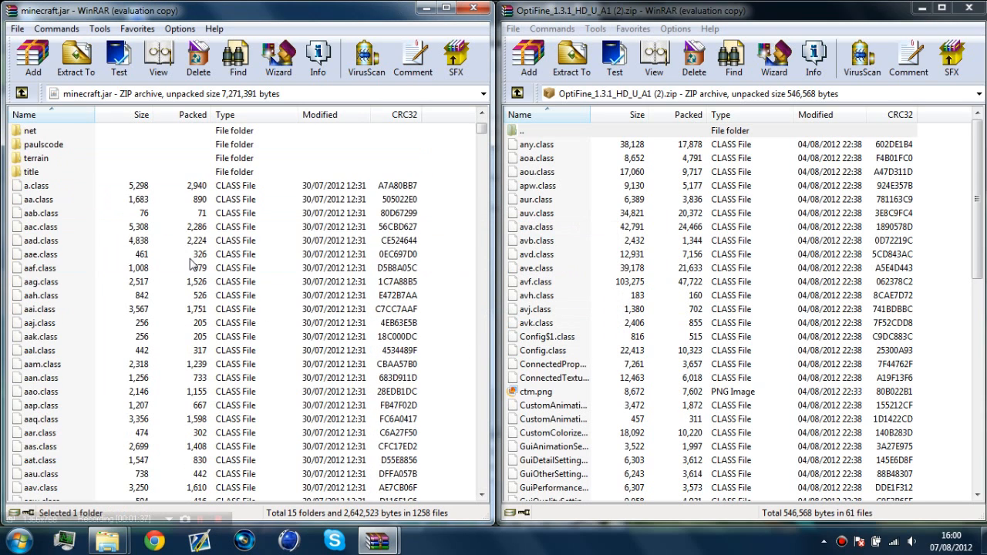
pyautogui.click(535, 144)
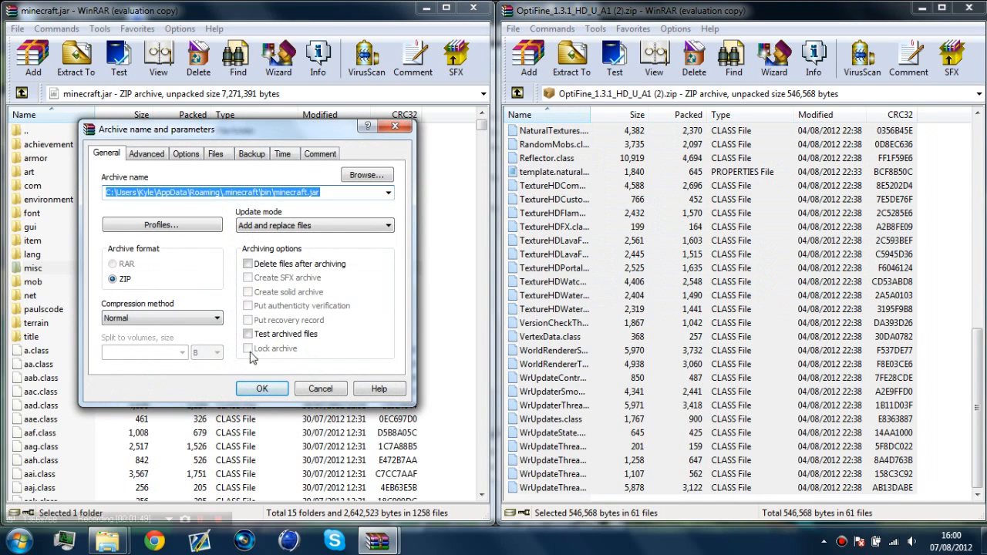
# - Confirm adding all 61 OptiFine files into minecraft.jar
pyautogui.click(261, 388)
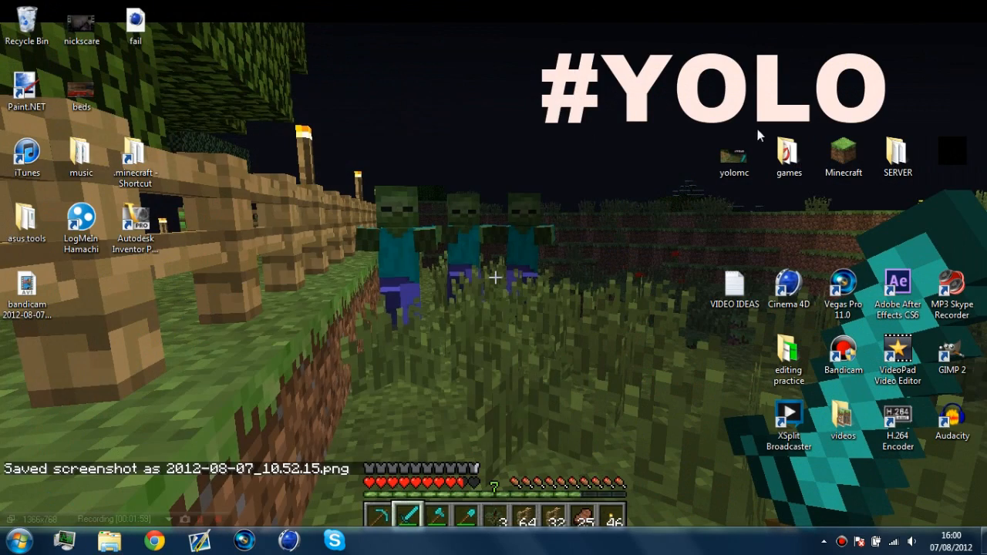
pyautogui.moveTo(551, 300)
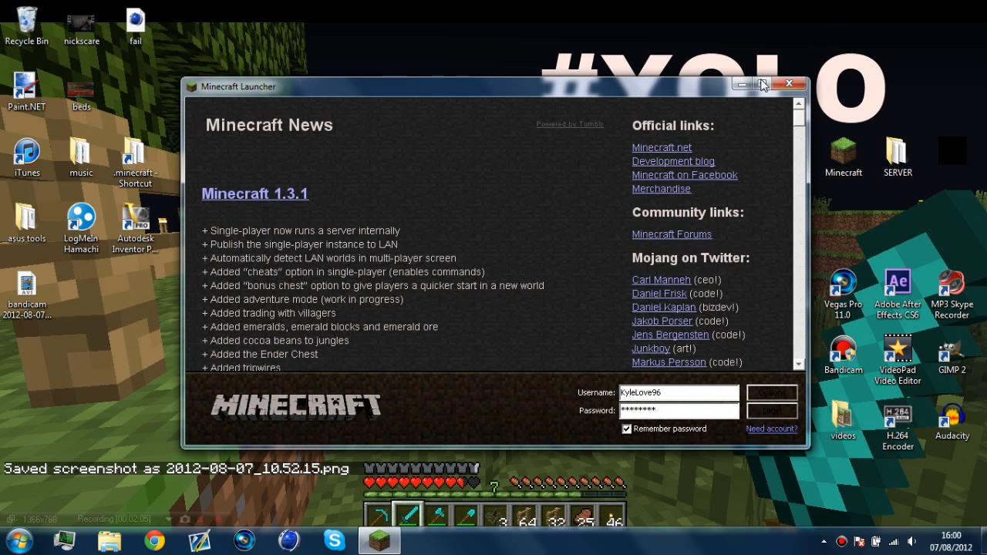
# - Maximize the Minecraft Launcher and log in to load the 1.3.1 title screen
pyautogui.click(762, 85)
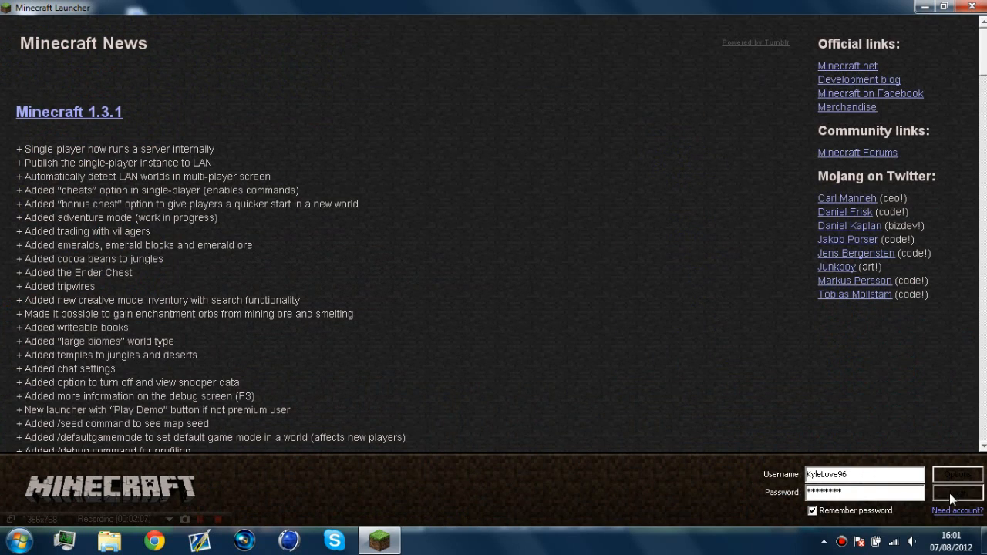
pyautogui.click(957, 492)
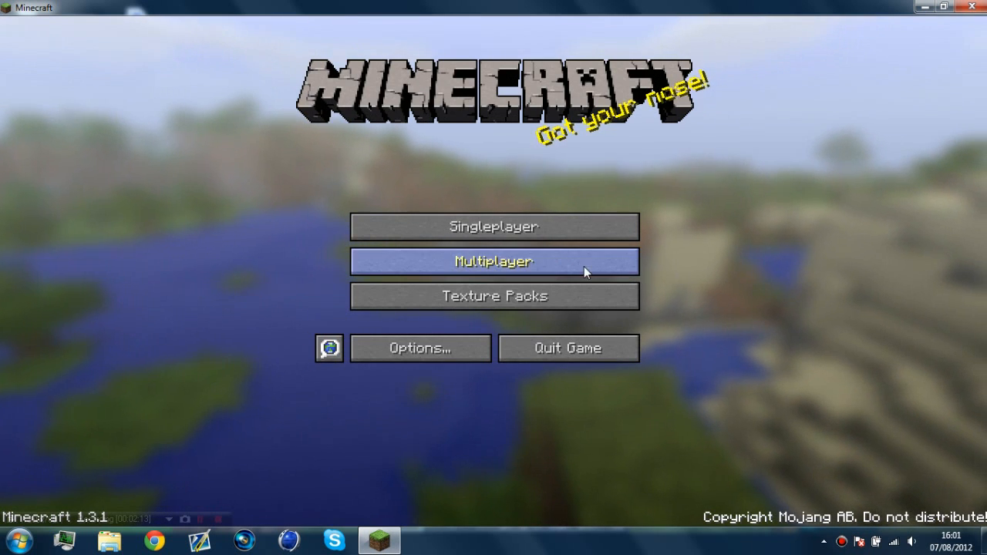
# - Play the 'survival world' from the Singleplayer world list
pyautogui.click(493, 226)
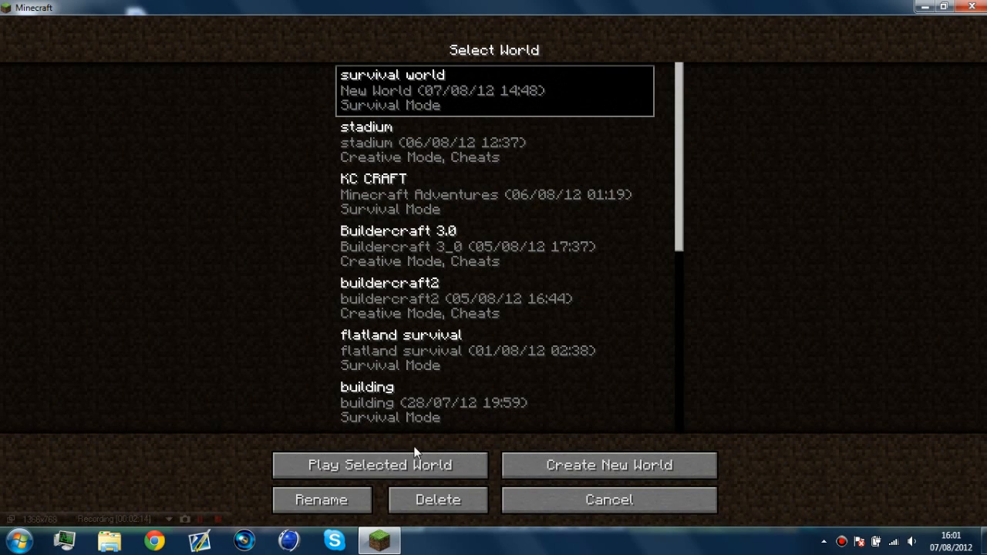
pyautogui.click(379, 464)
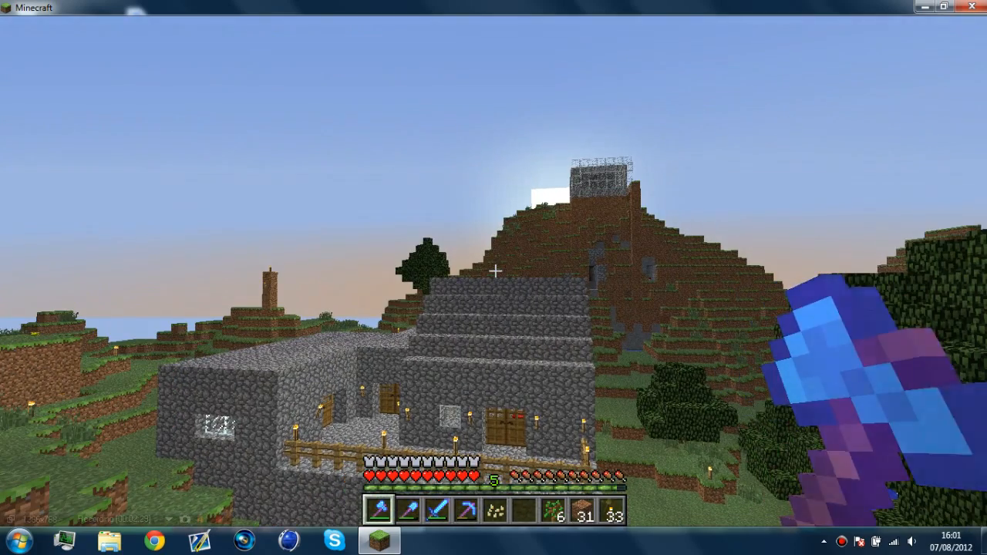
pyautogui.press('Escape')
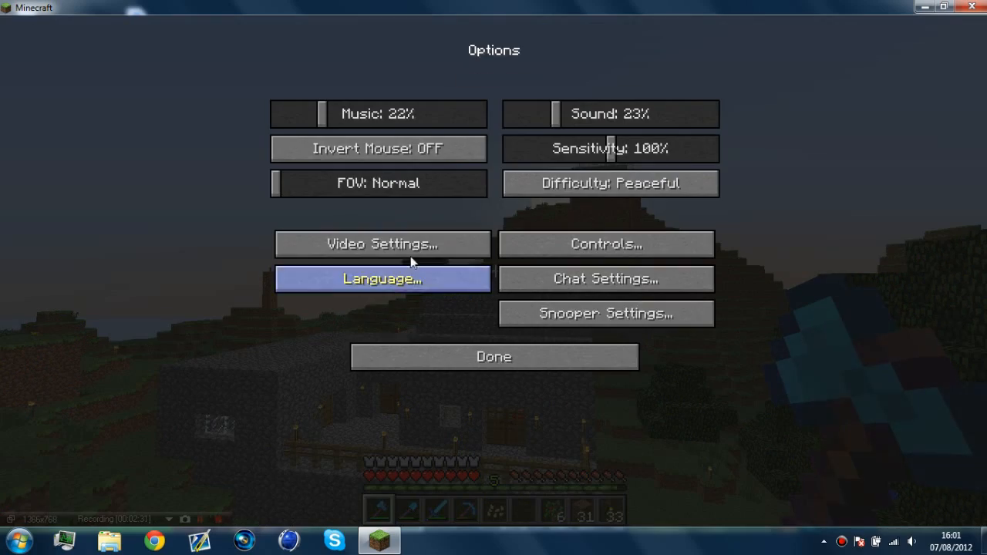
pyautogui.click(381, 244)
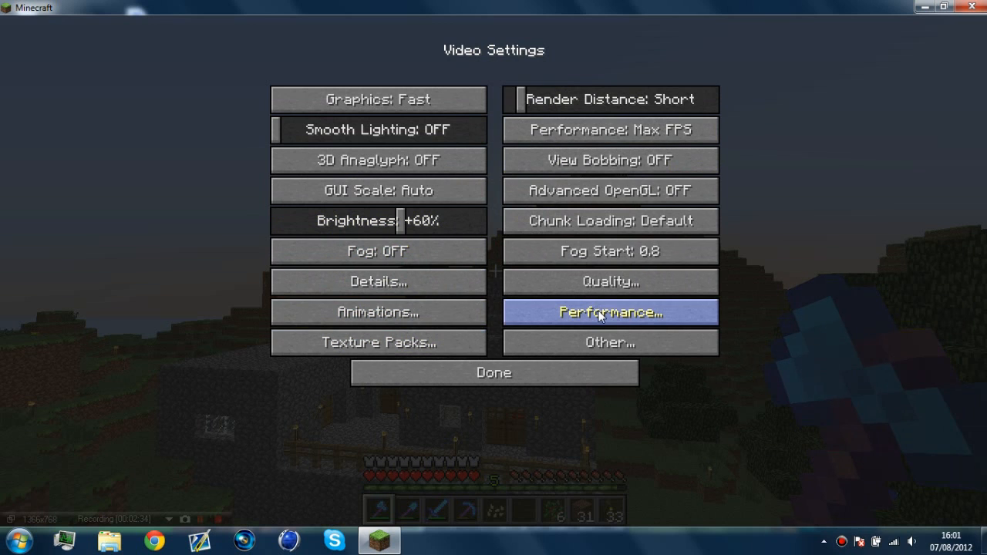
pyautogui.click(610, 312)
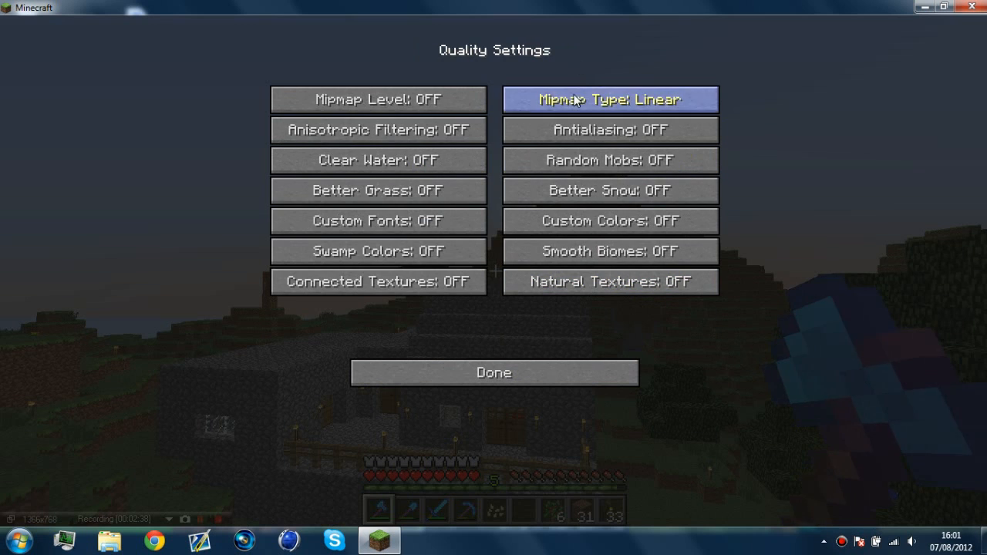
pyautogui.moveTo(541, 396)
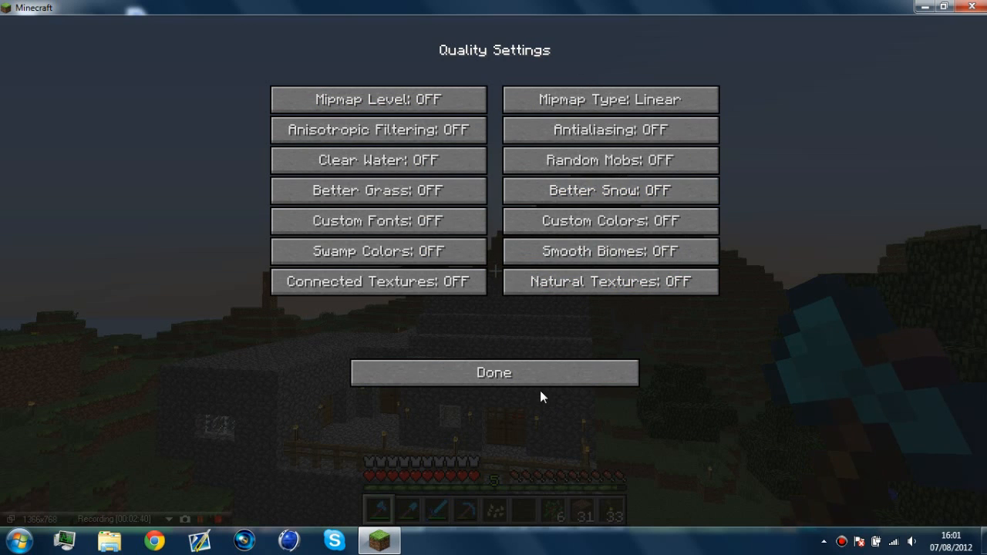
pyautogui.click(493, 372)
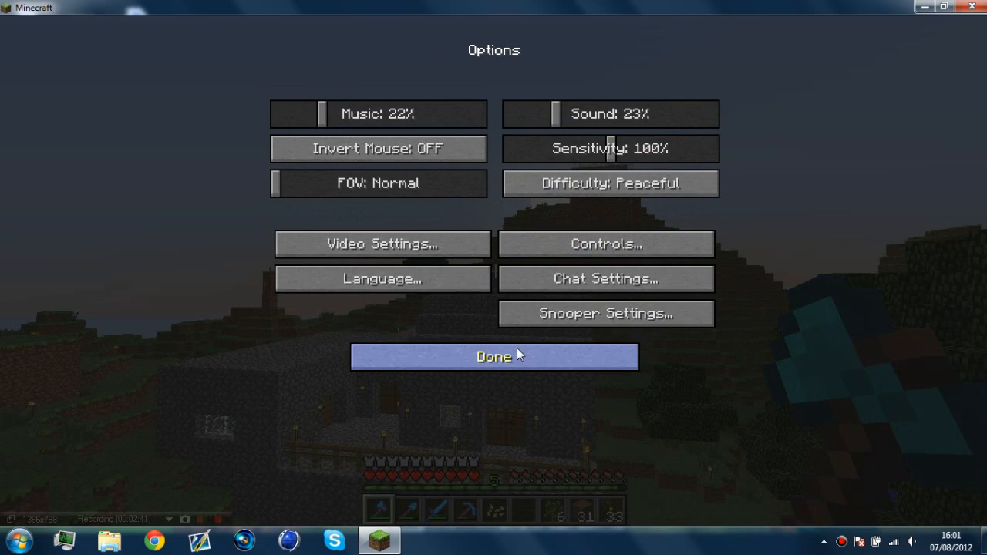
pyautogui.click(493, 356)
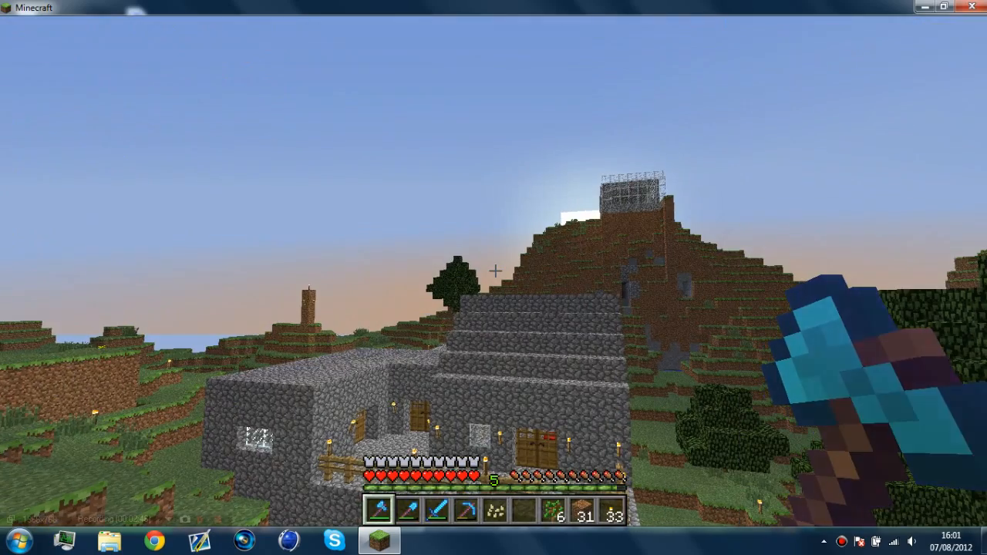
# - Walk around the cobblestone house, then open the pause menu with Esc
pyautogui.press('Escape')
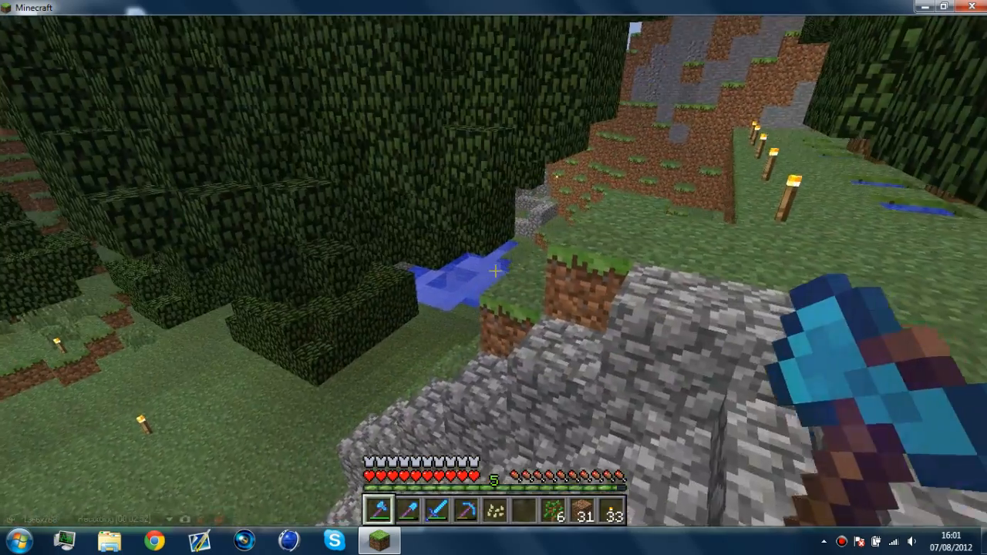
pyautogui.press('Escape')
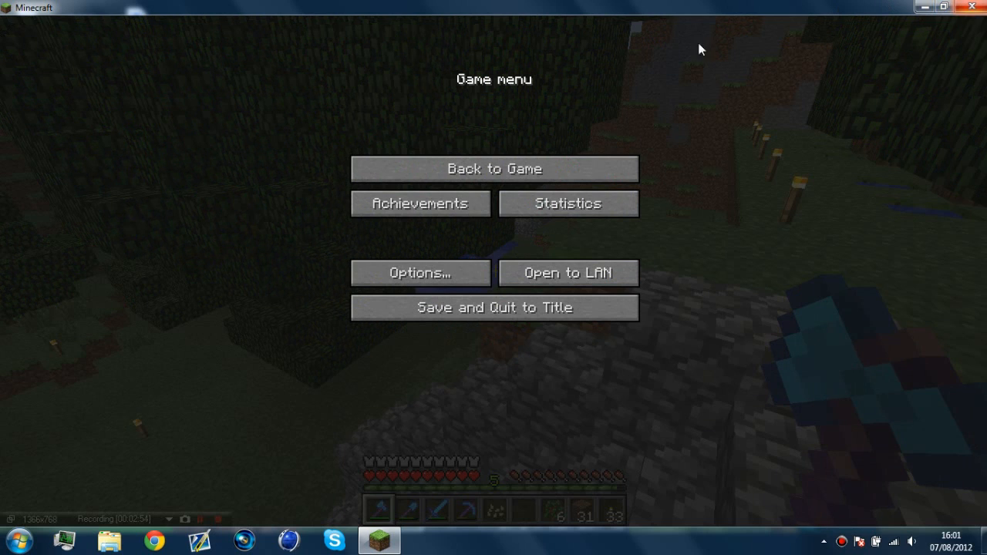